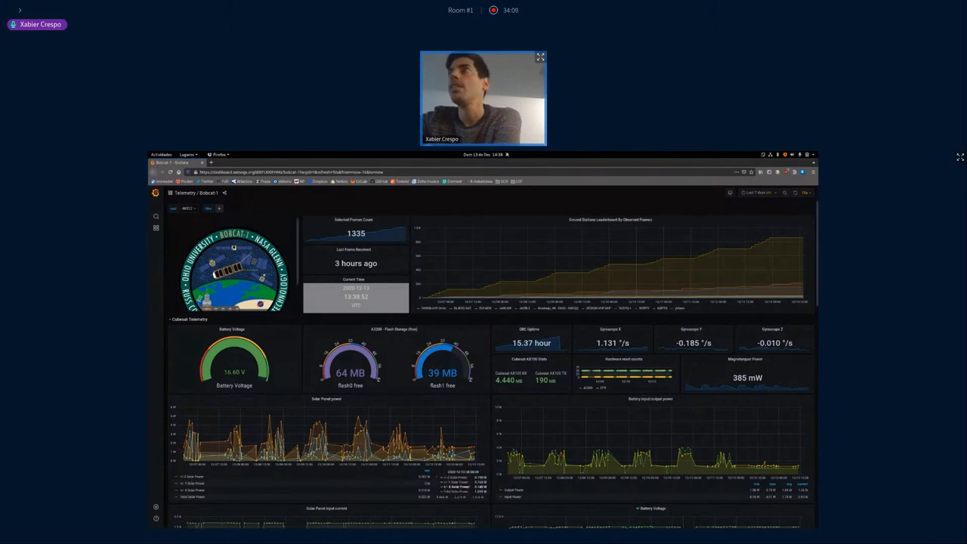
{"action": "scroll", "scroll_direction": "down", "scroll_amount": 3}
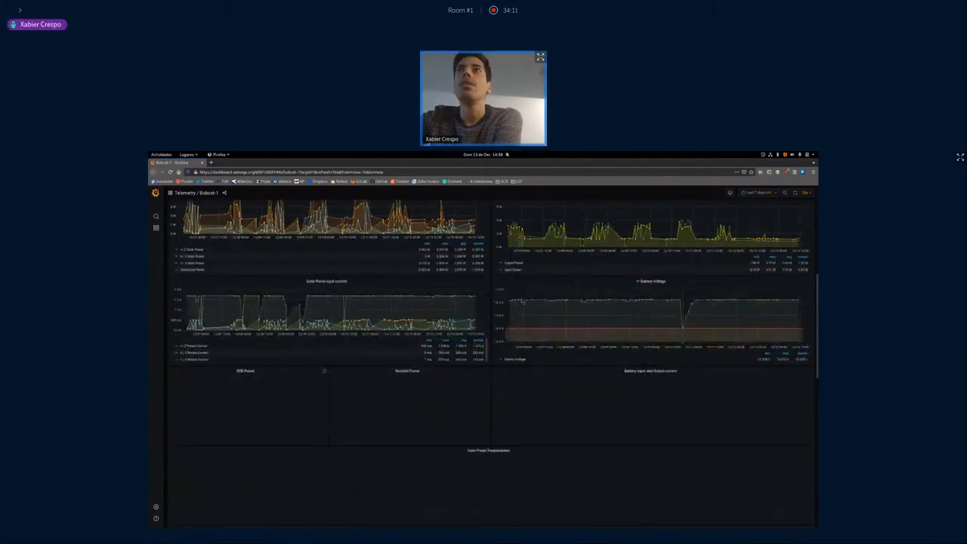
{"action": "scroll", "scroll_direction": "down", "scroll_amount": 3}
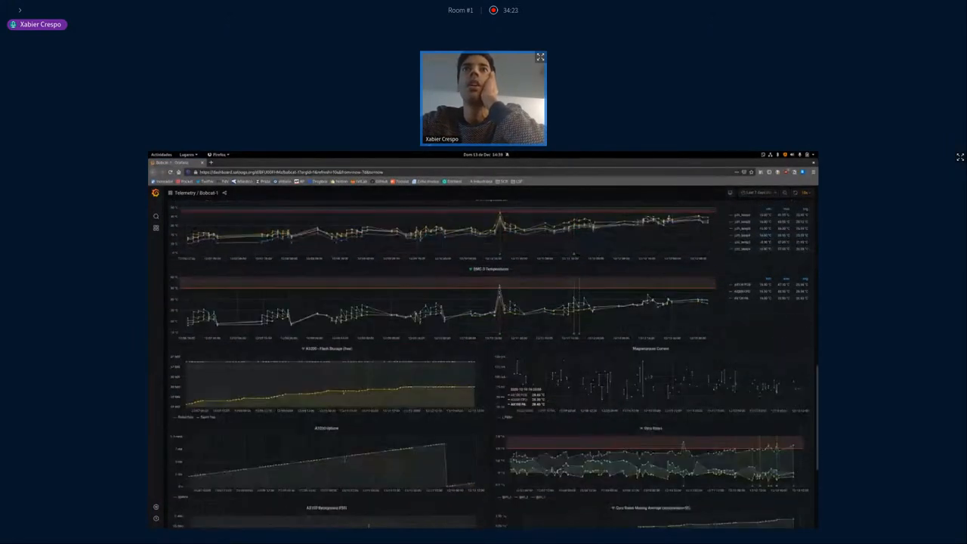
{"action": "scroll", "scroll_direction": "down", "scroll_amount": 3}
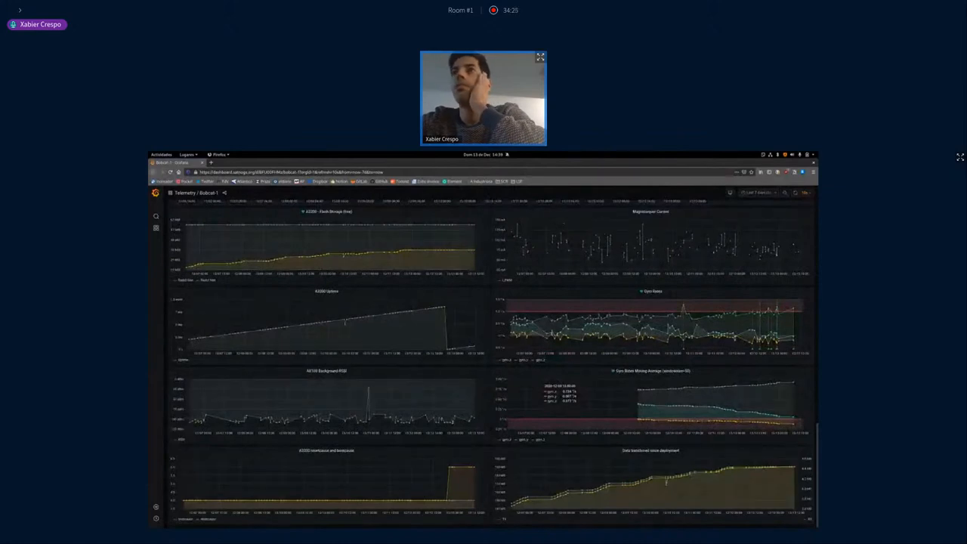
{"action": "scroll", "scroll_direction": "up", "scroll_amount": 3}
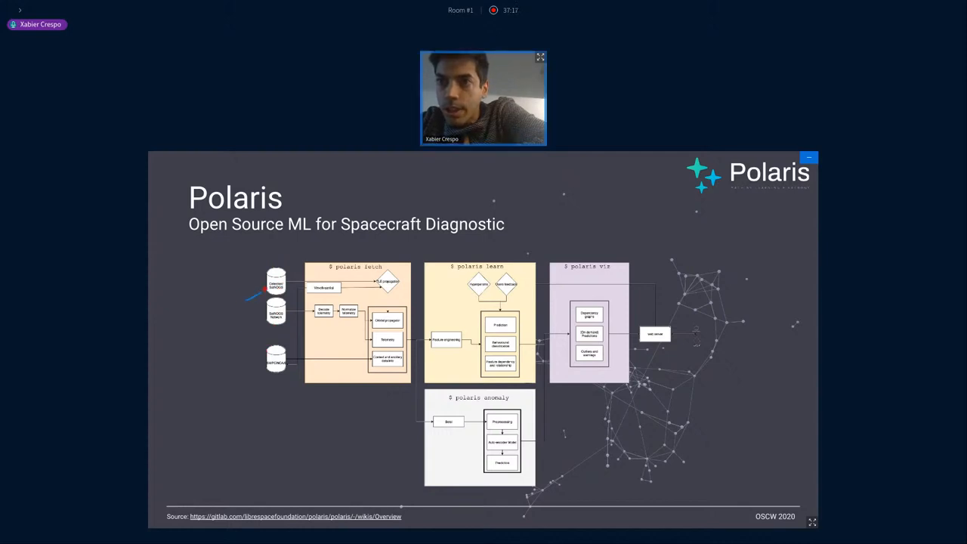
{"action": "mouse_move", "coordinate": [275, 369]}
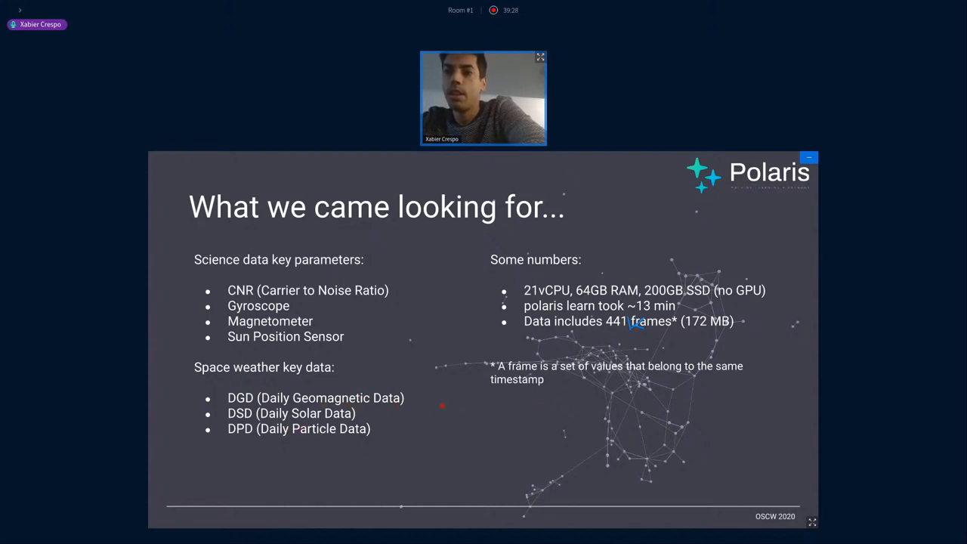
{"action": "mouse_move", "coordinate": [310, 452]}
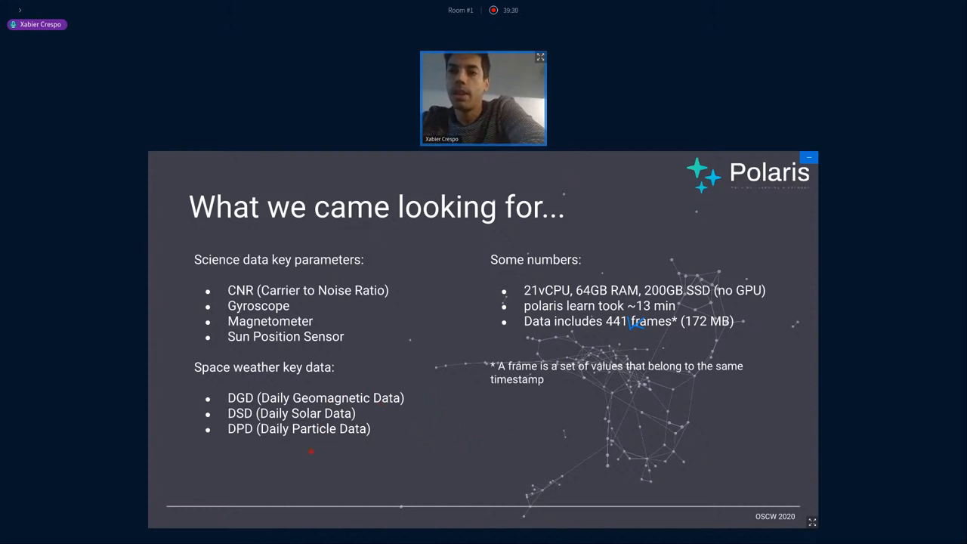